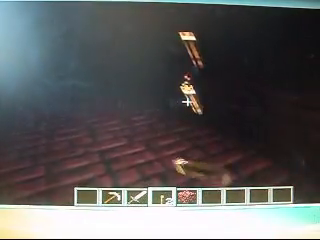
mouse_move(160, 120)
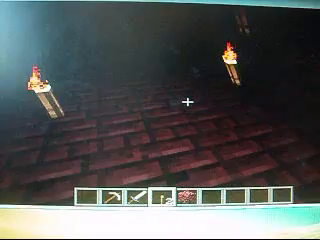